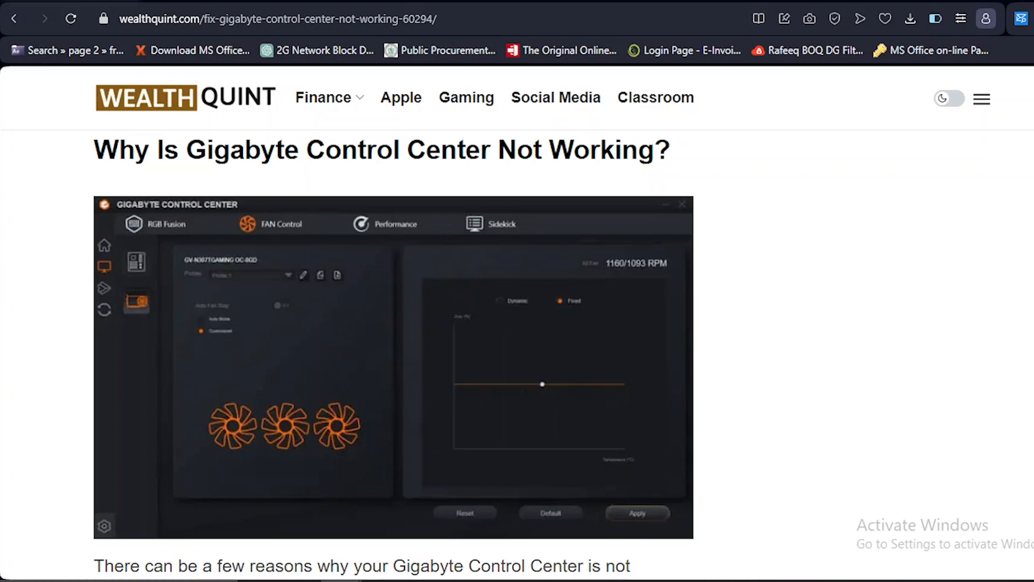
scroll(down, 3)
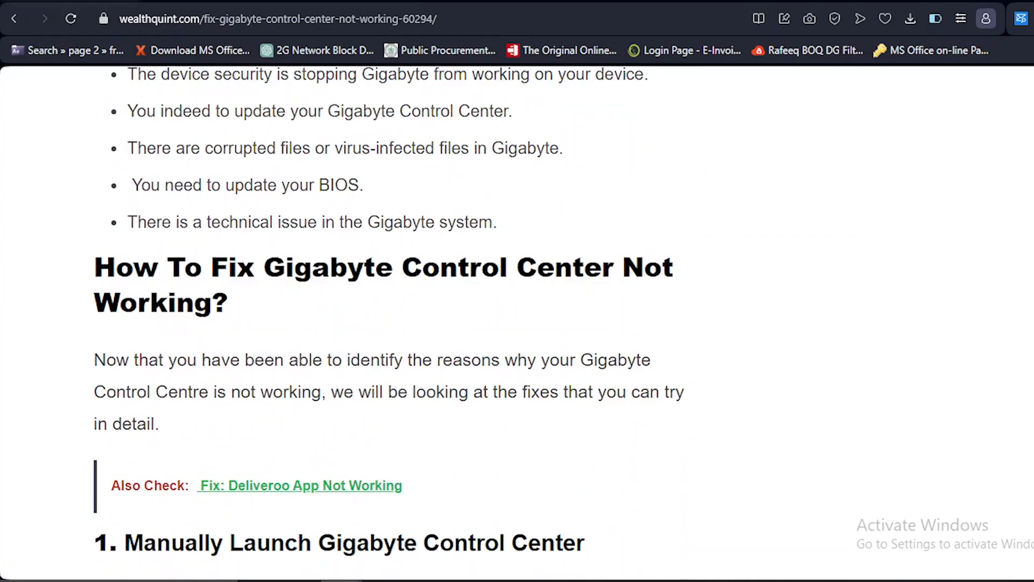
scroll(down, 3)
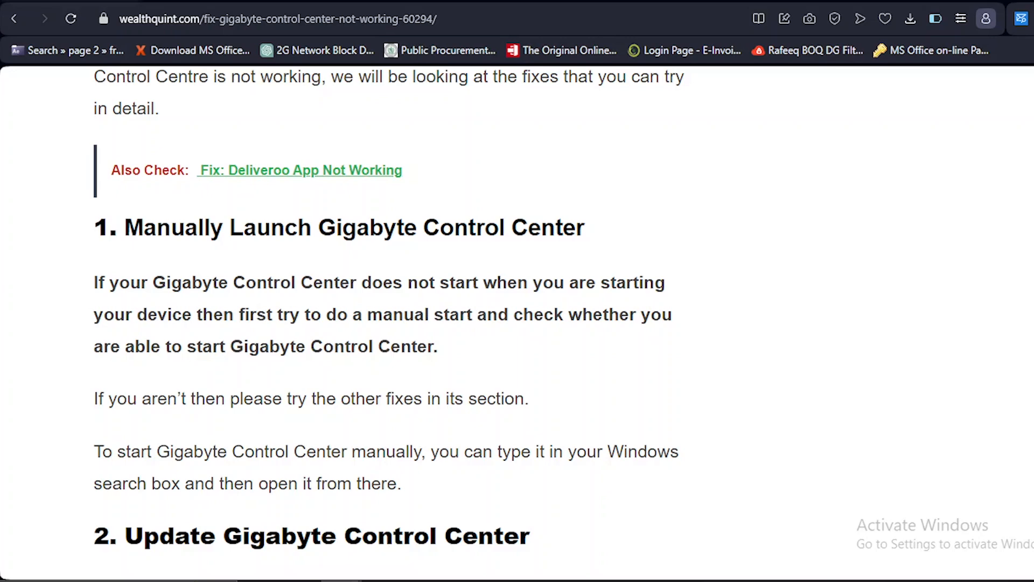
scroll(down, 3)
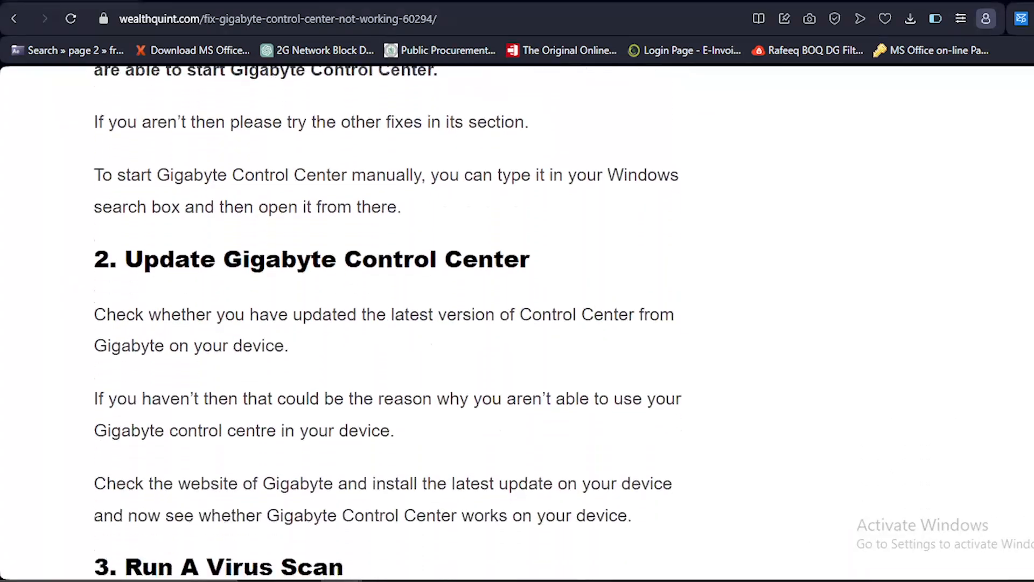
scroll(down, 3)
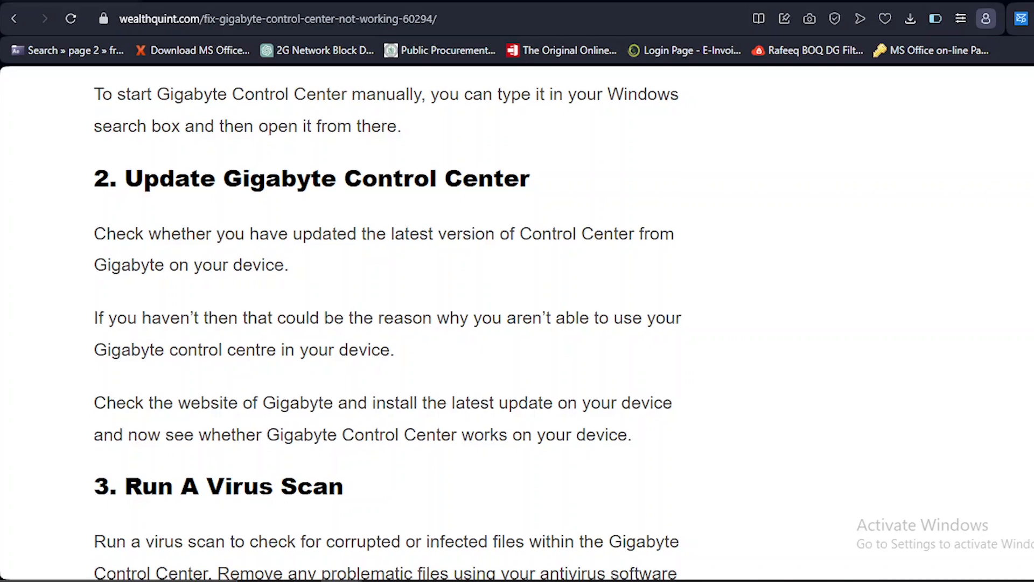
scroll(down, 3)
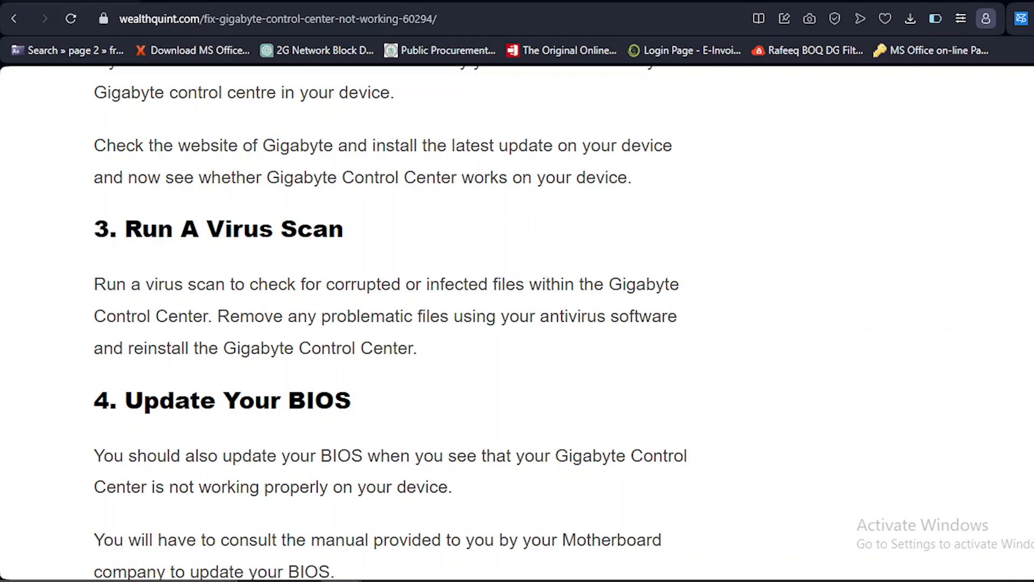
scroll(down, 3)
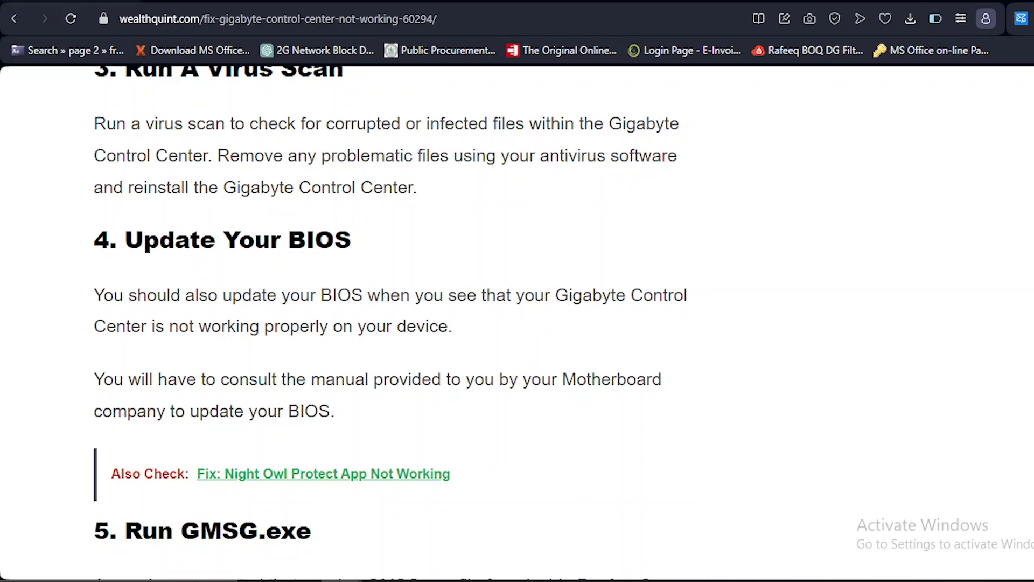
scroll(down, 3)
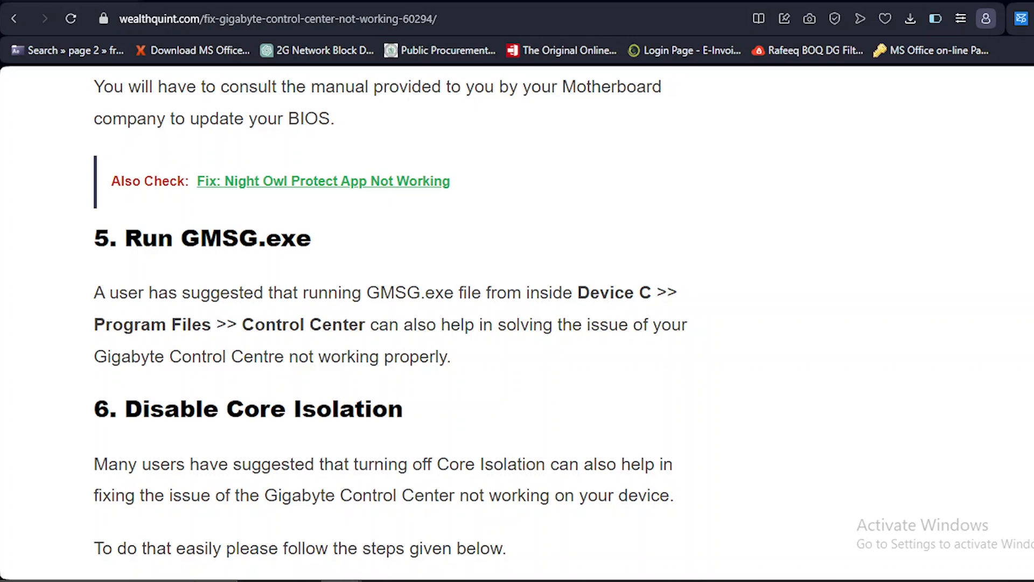
scroll(down, 3)
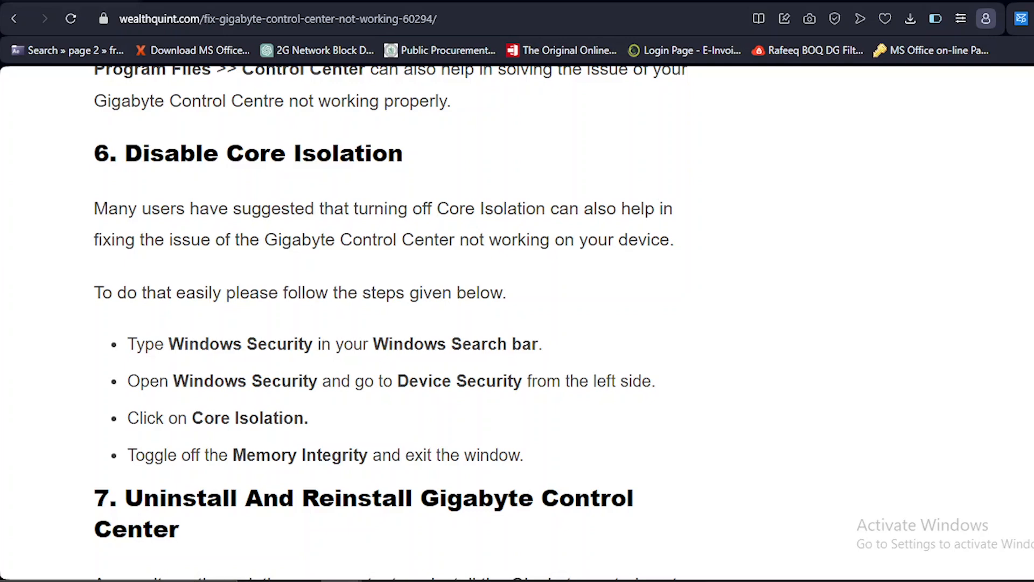
scroll(down, 3)
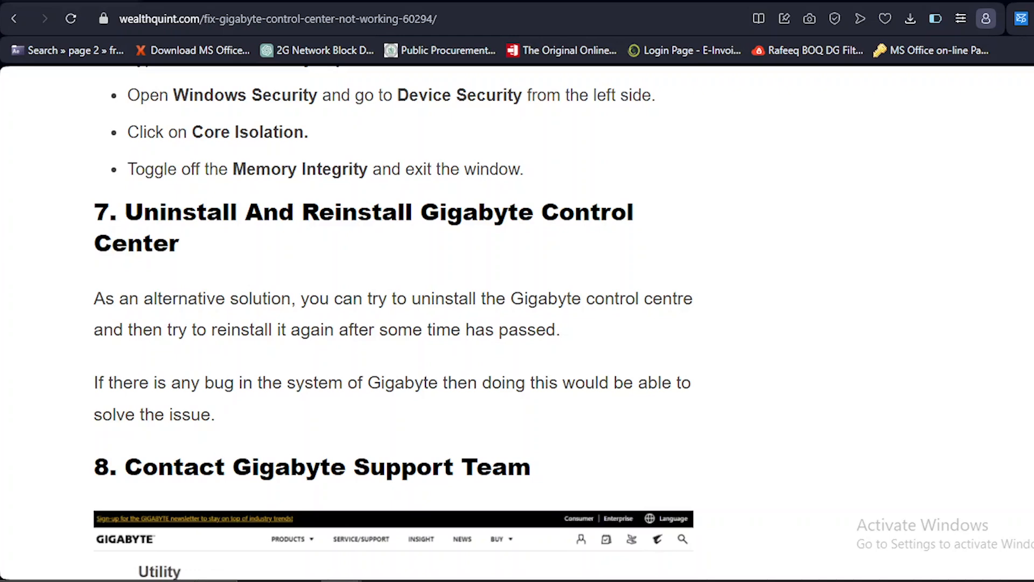
scroll(down, 3)
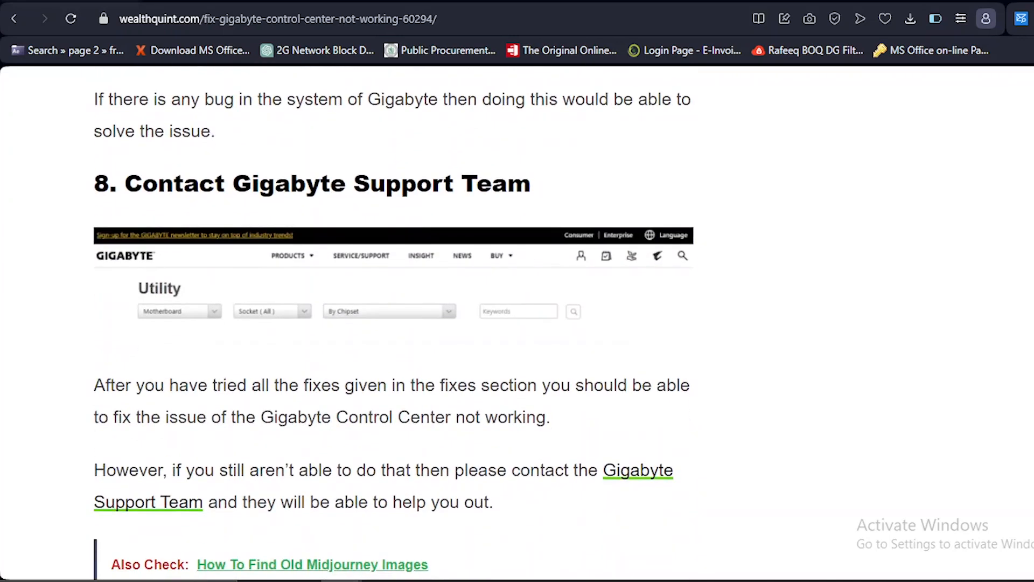